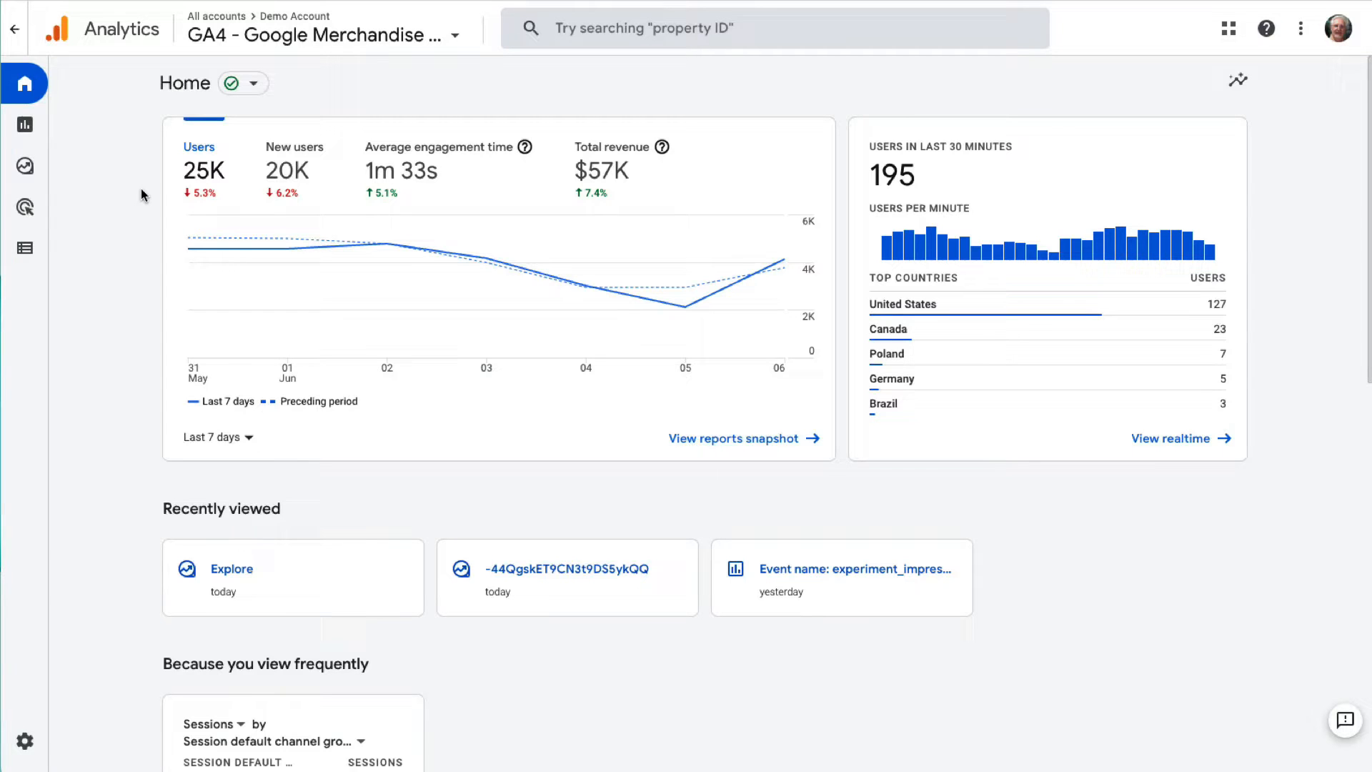
# Step: Start a blank free-form exploration and rename it 'Landing Pages'
pyautogui.click(25, 166)
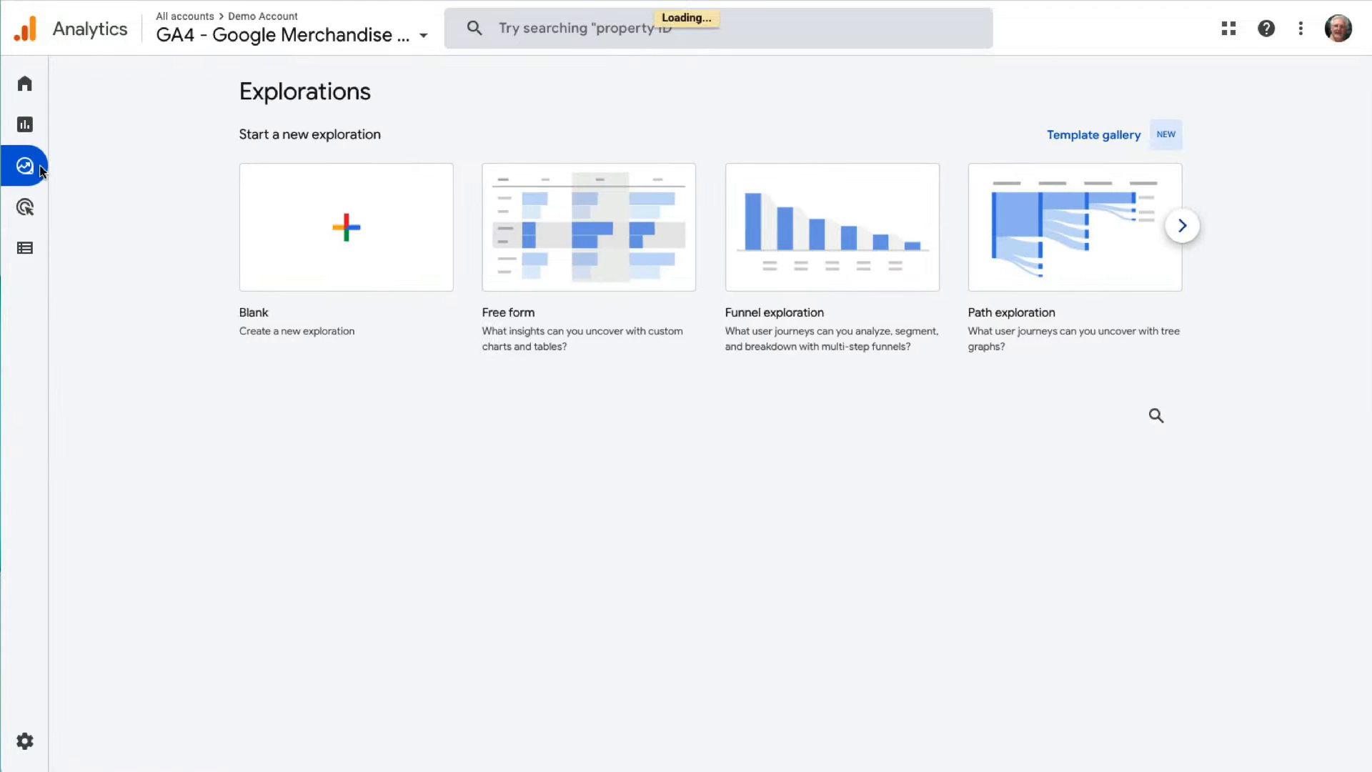
pyautogui.click(589, 227)
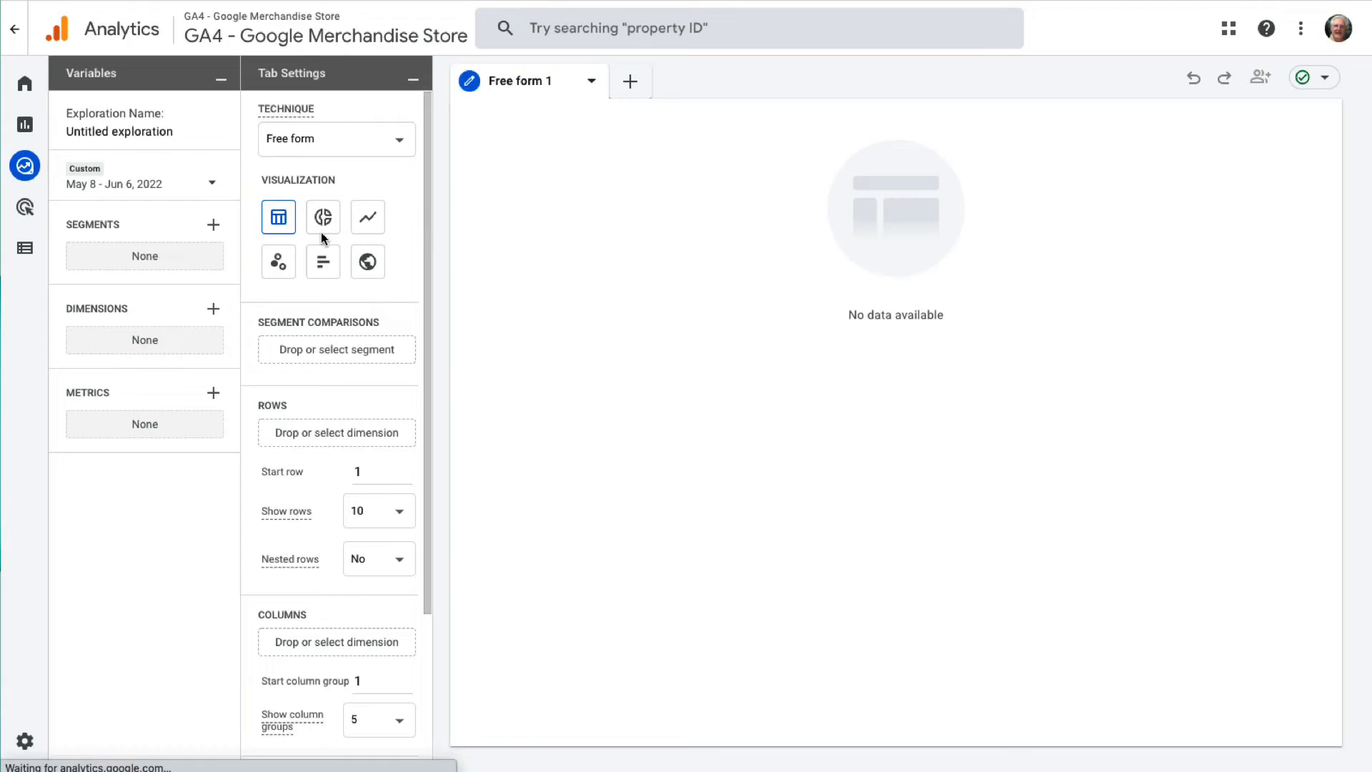
pyautogui.doubleClick(119, 132)
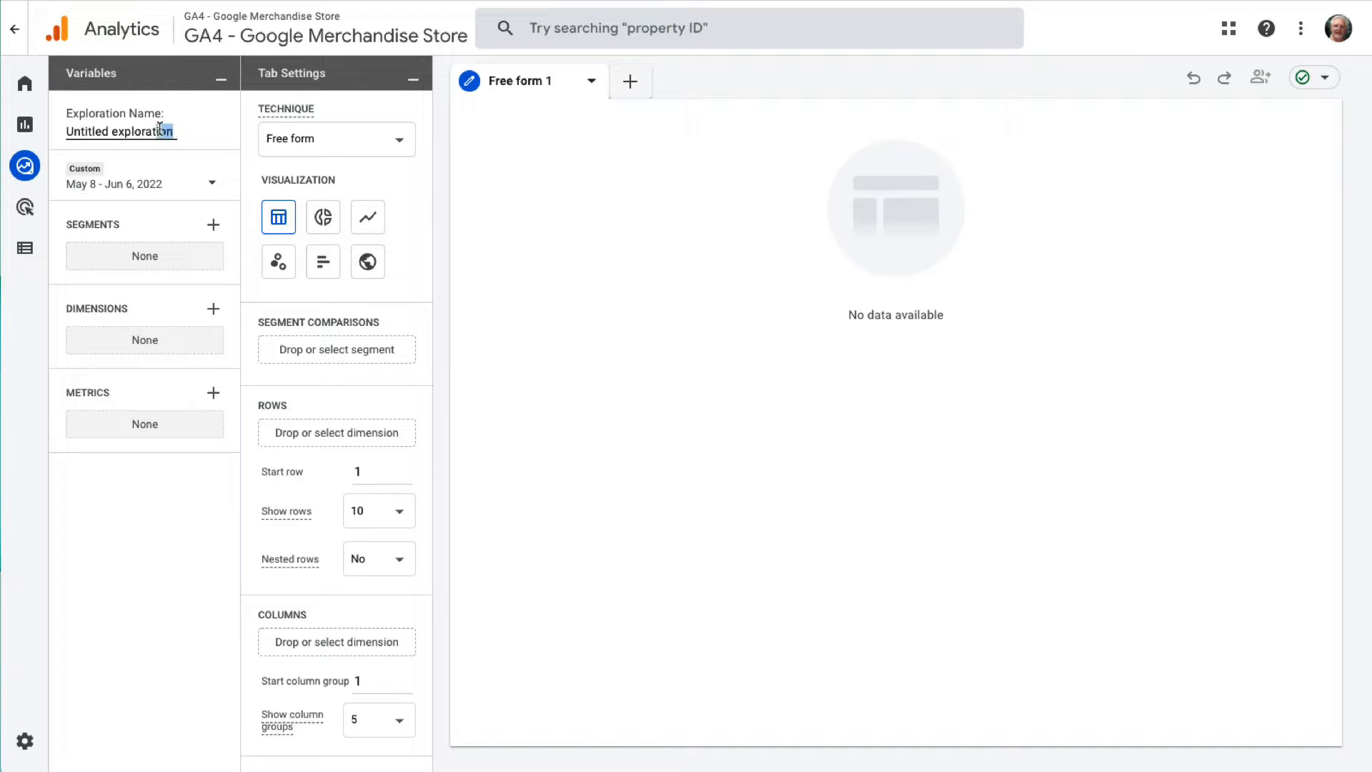
pyautogui.write('Landing Pages')
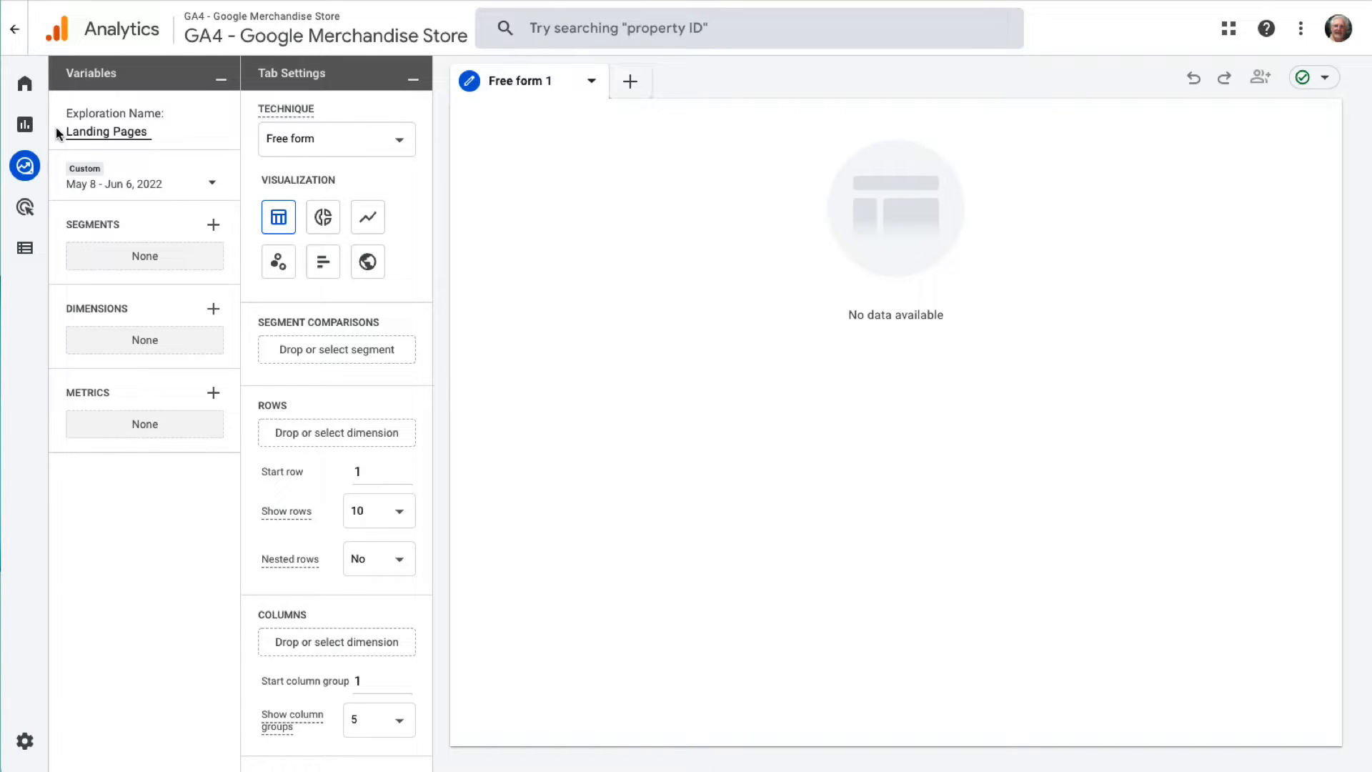
# Step: Search for 'landing page' and import the Landing page dimension
pyautogui.click(212, 308)
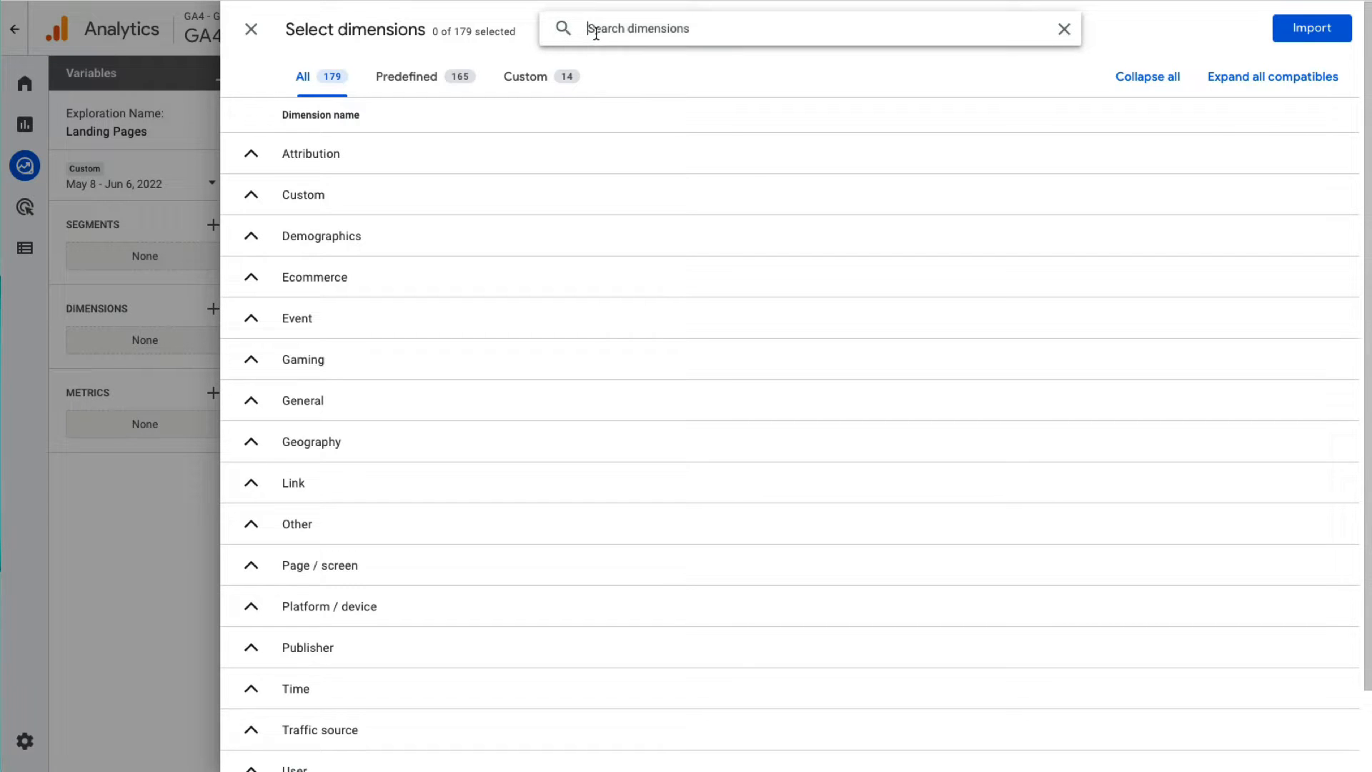
pyautogui.write('landing page')
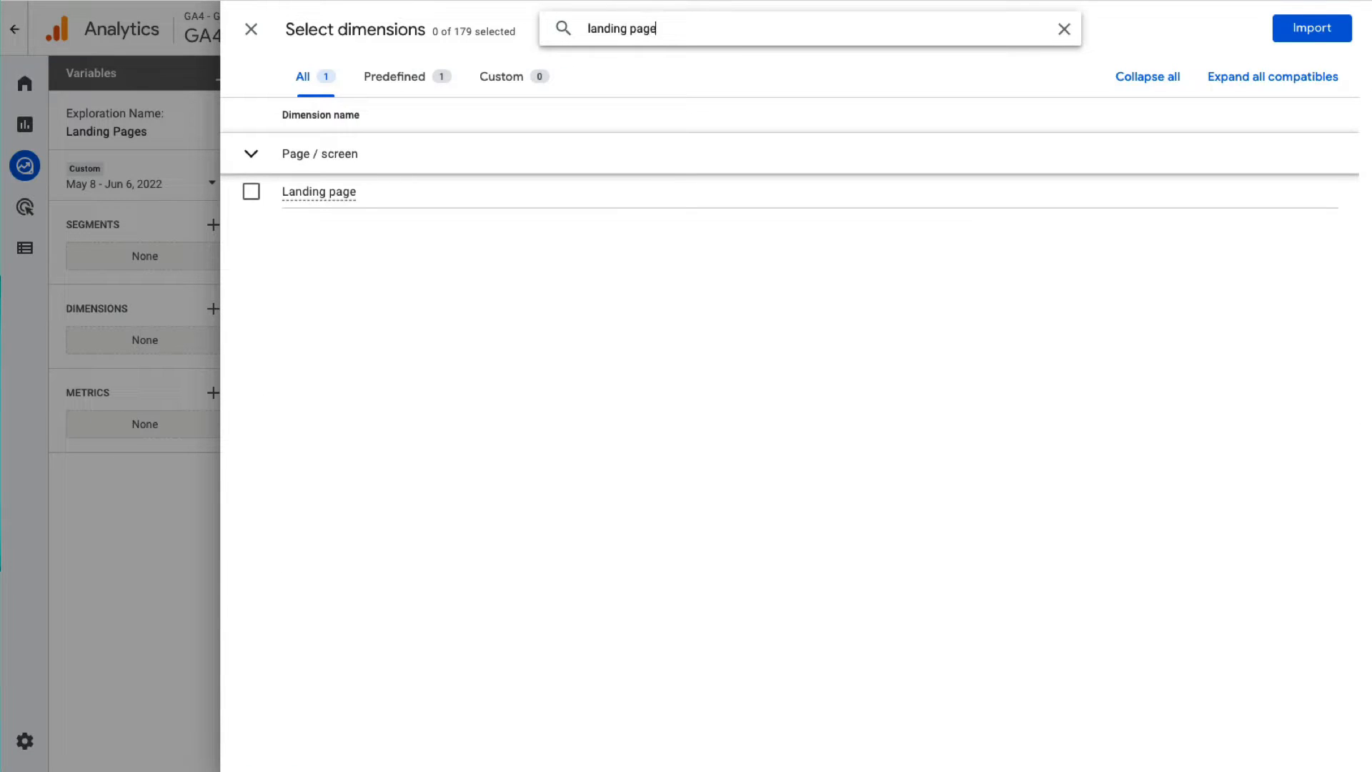
pyautogui.click(250, 192)
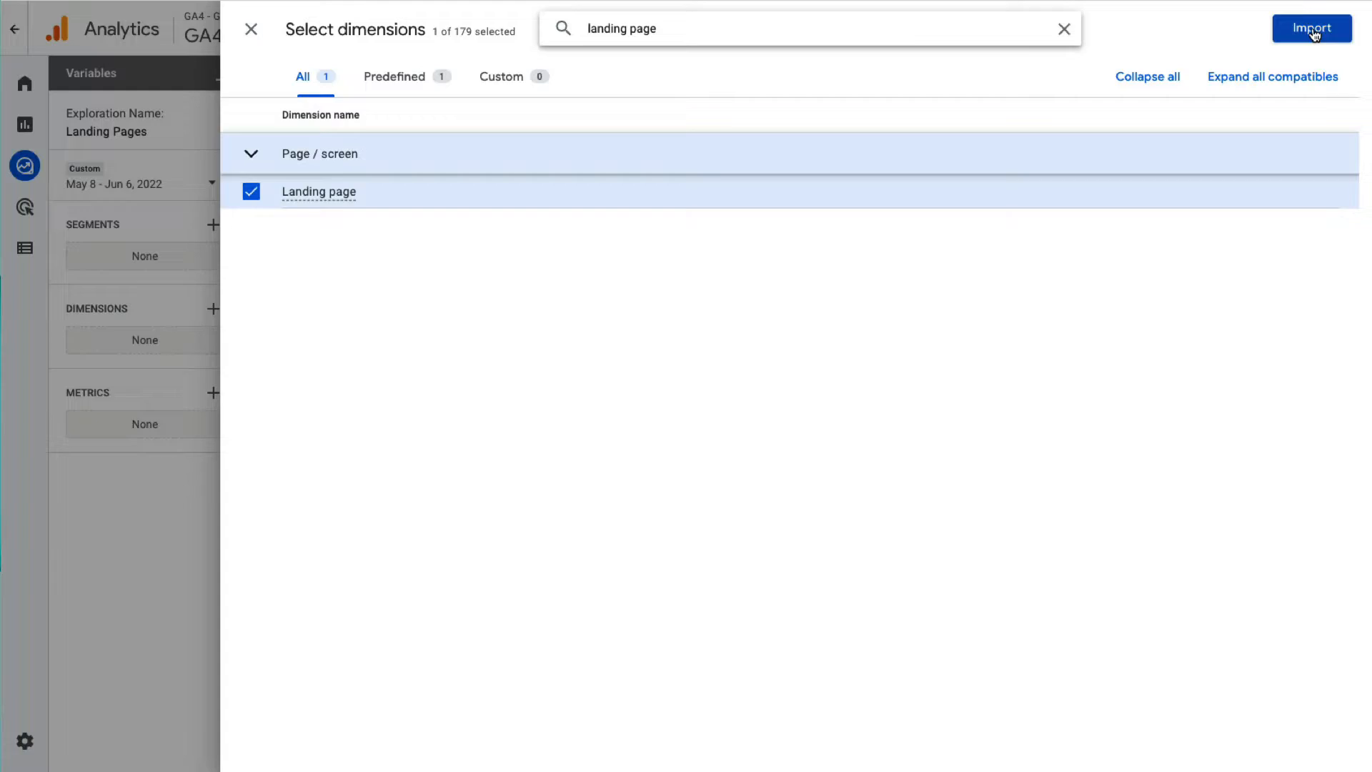
pyautogui.click(1311, 29)
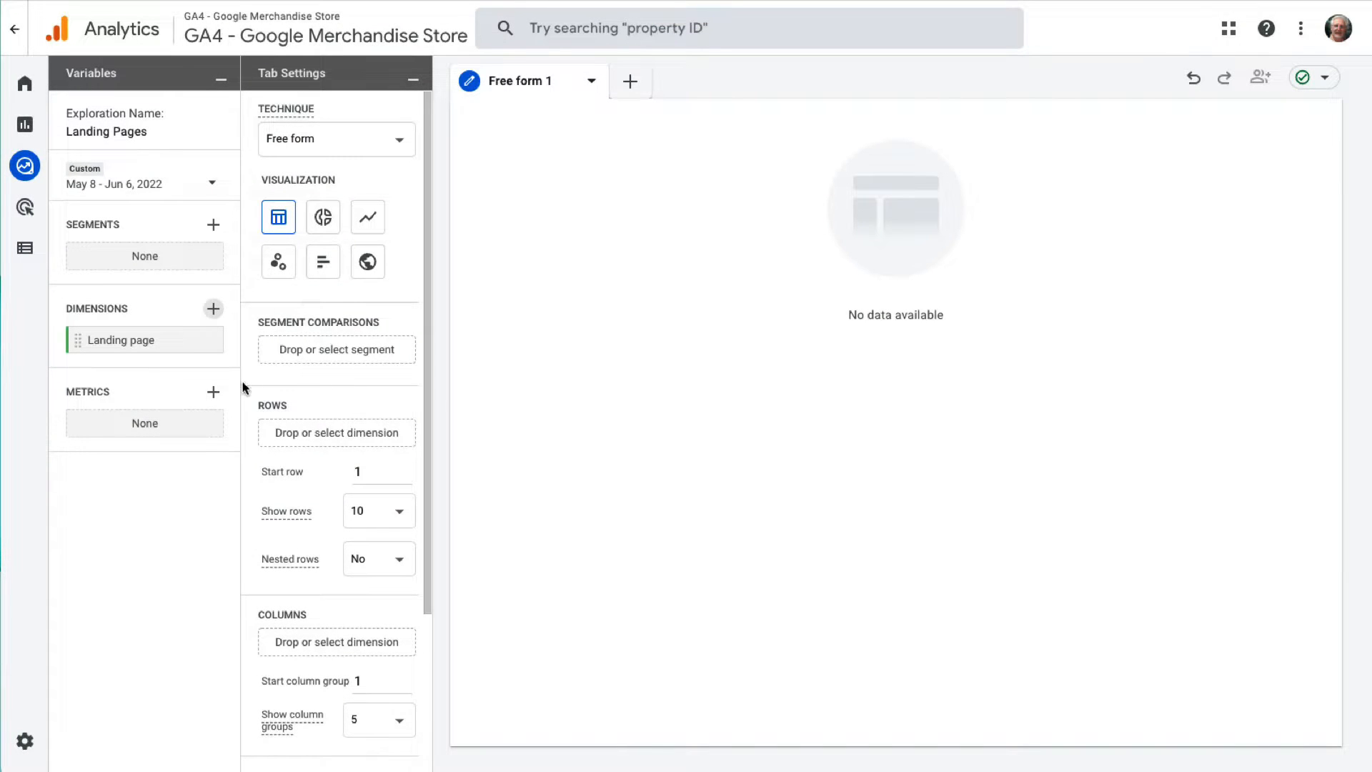
# Step: Import Entrances, Engaged sessions, Engagement rate, New users, Average engagement time per session and Purchases
pyautogui.click(212, 392)
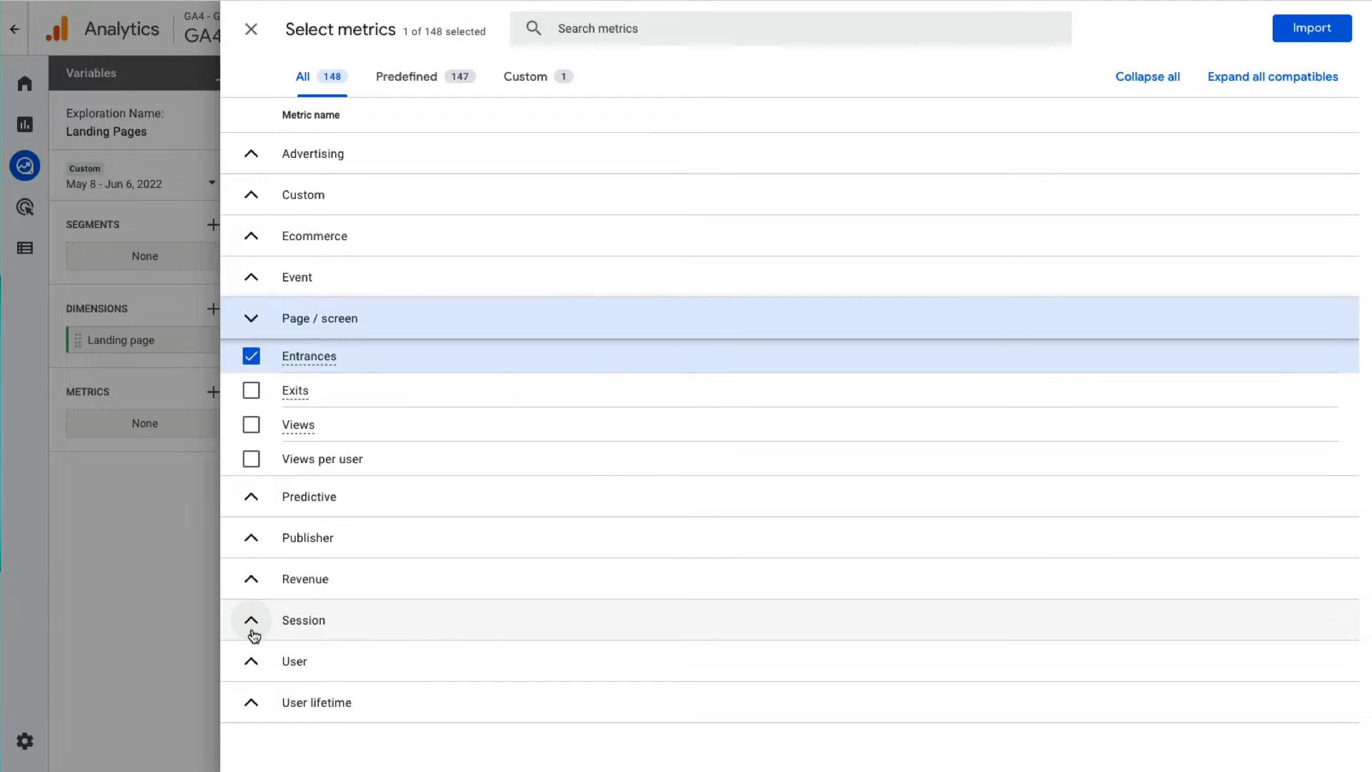
pyautogui.click(251, 620)
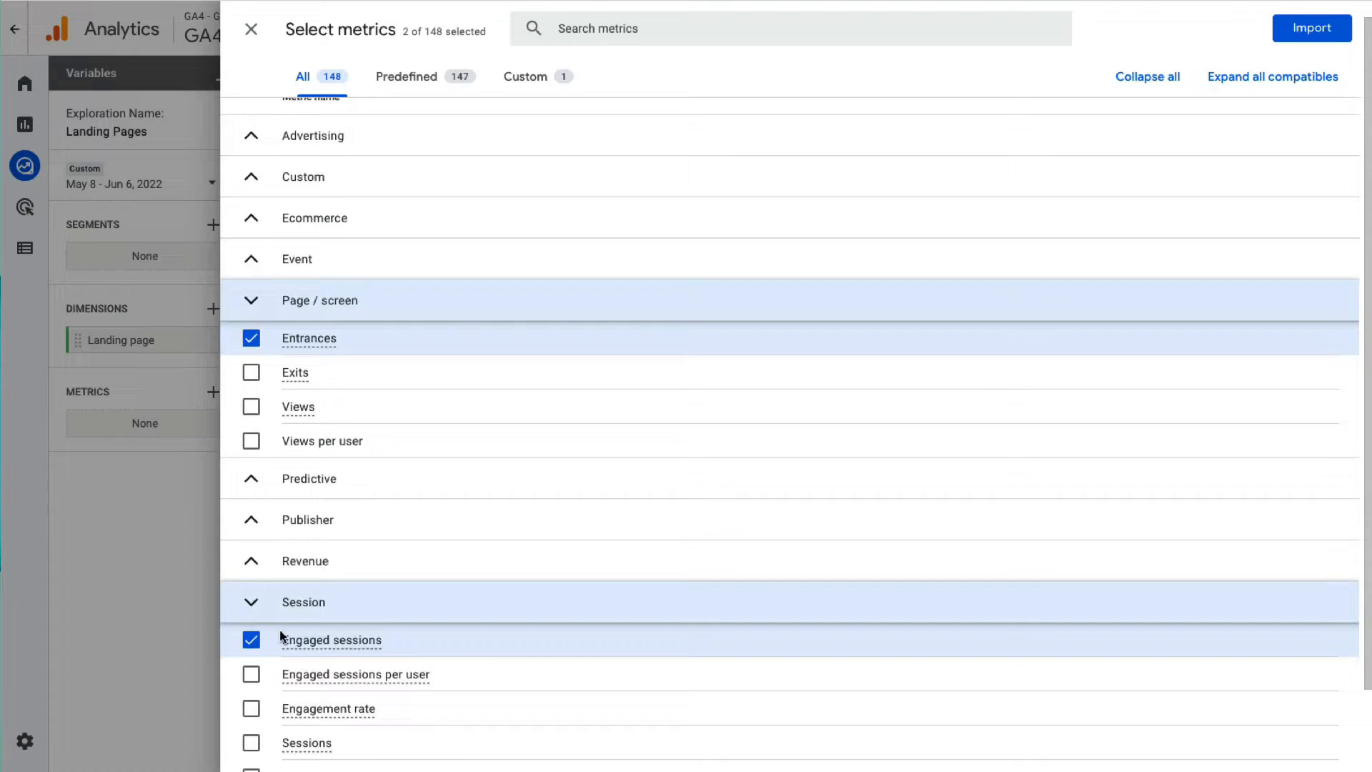
pyautogui.scroll(-3)
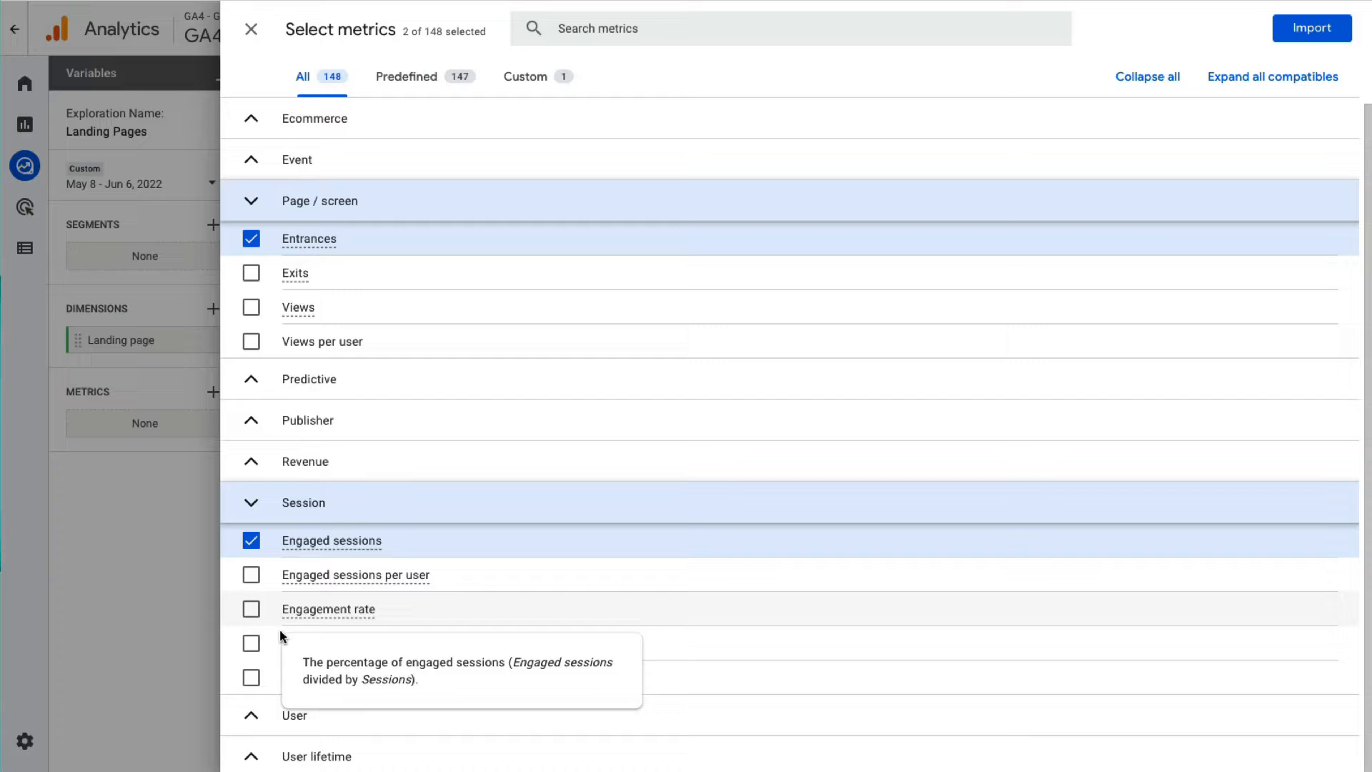
pyautogui.click(251, 609)
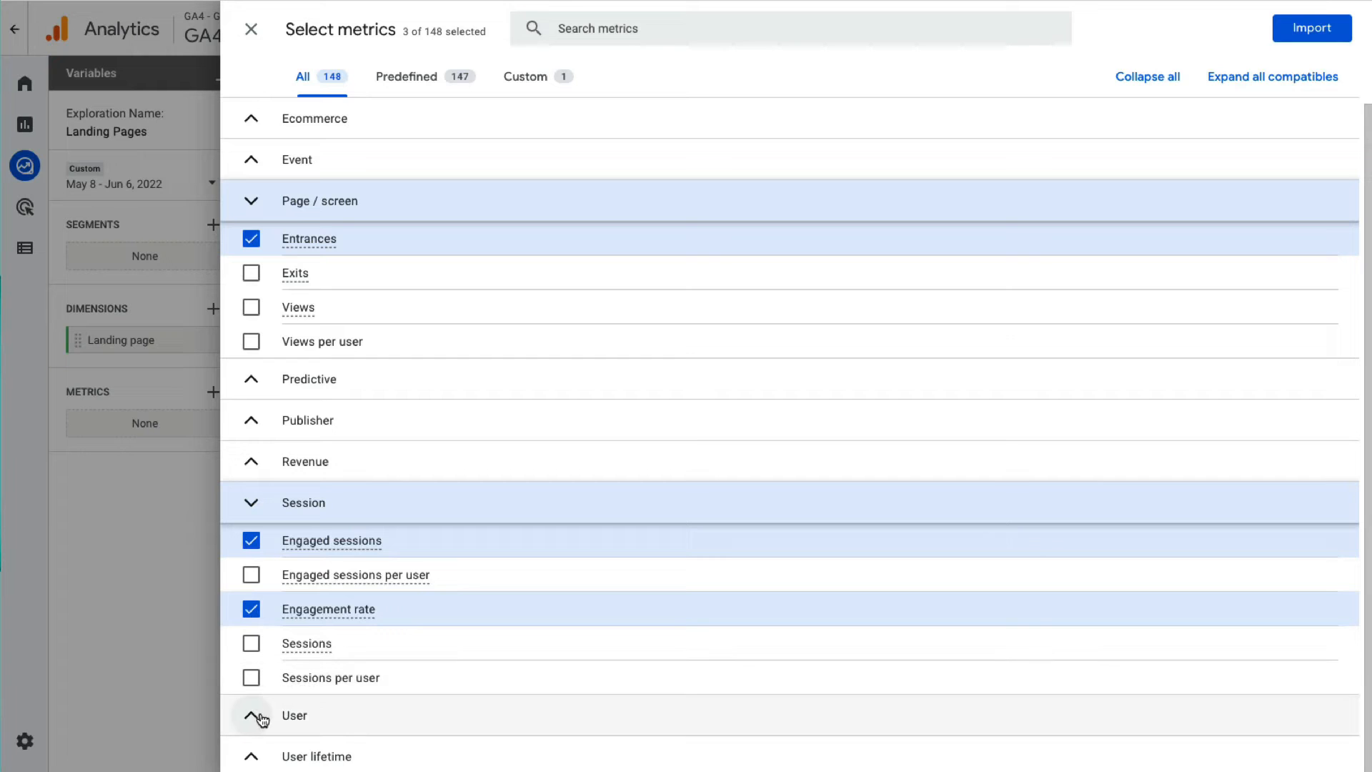
pyautogui.click(253, 715)
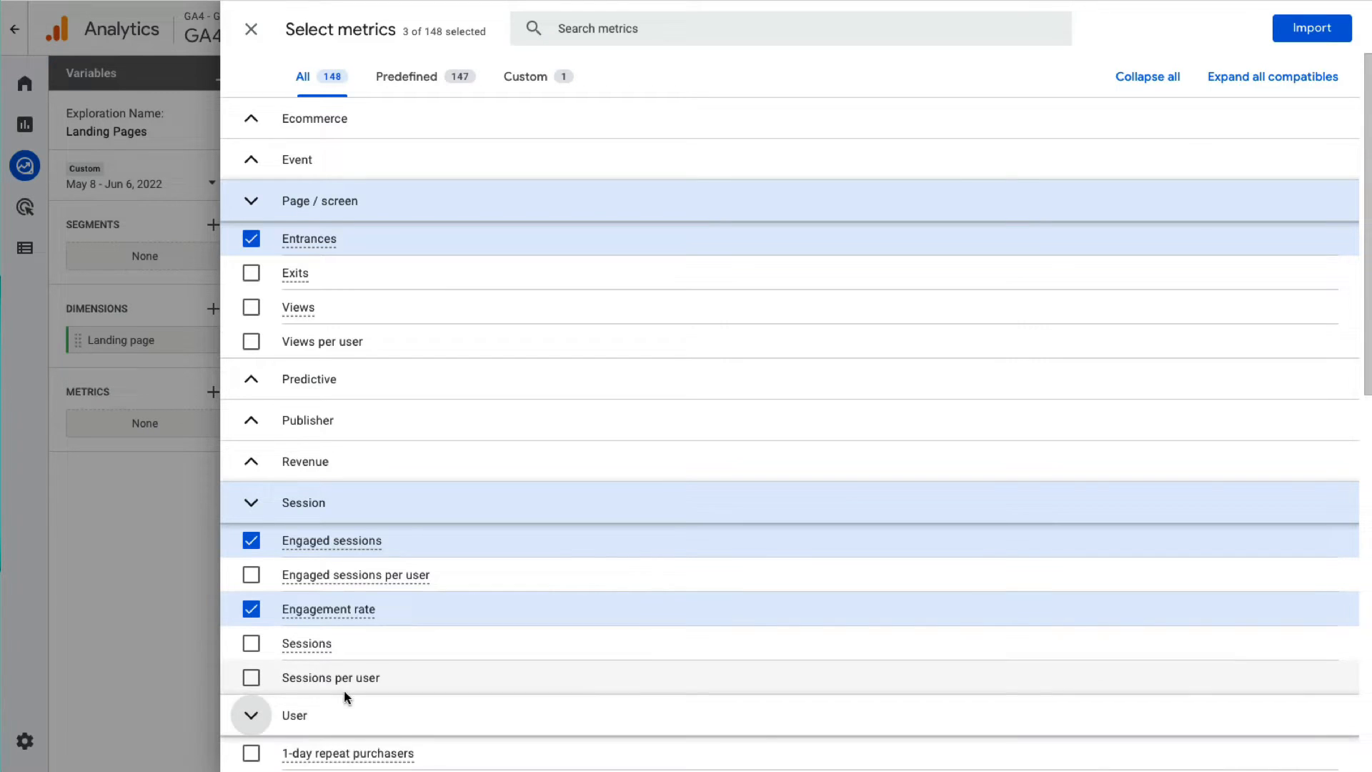
pyautogui.scroll(-3)
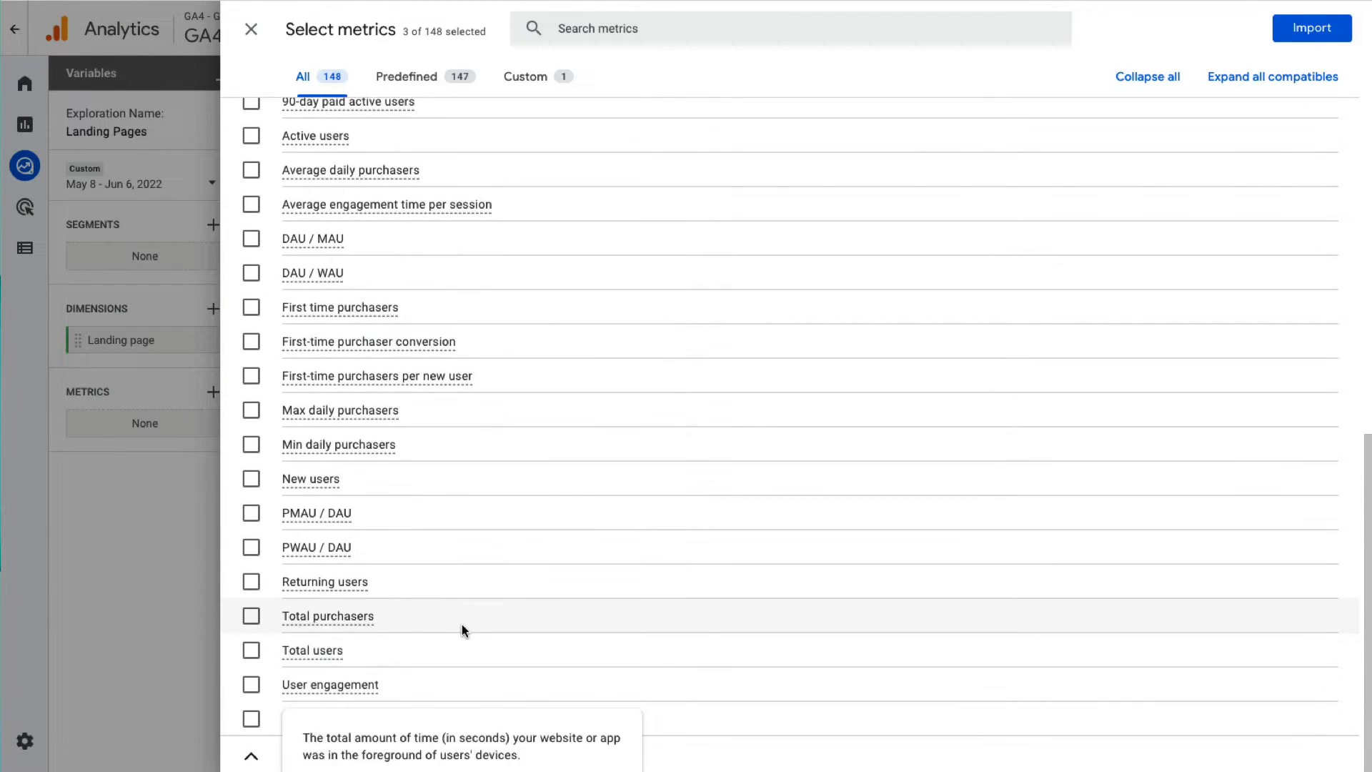
pyautogui.moveTo(432, 609)
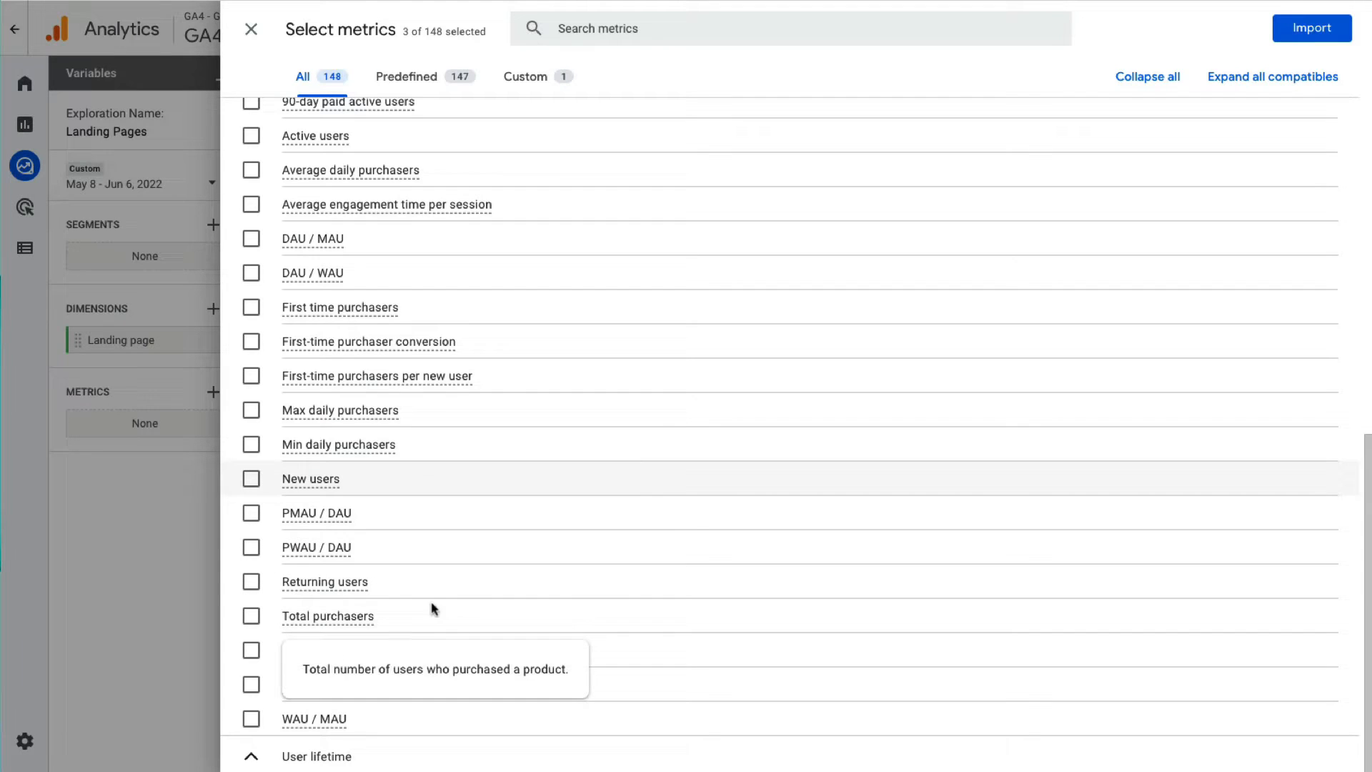
pyautogui.click(251, 479)
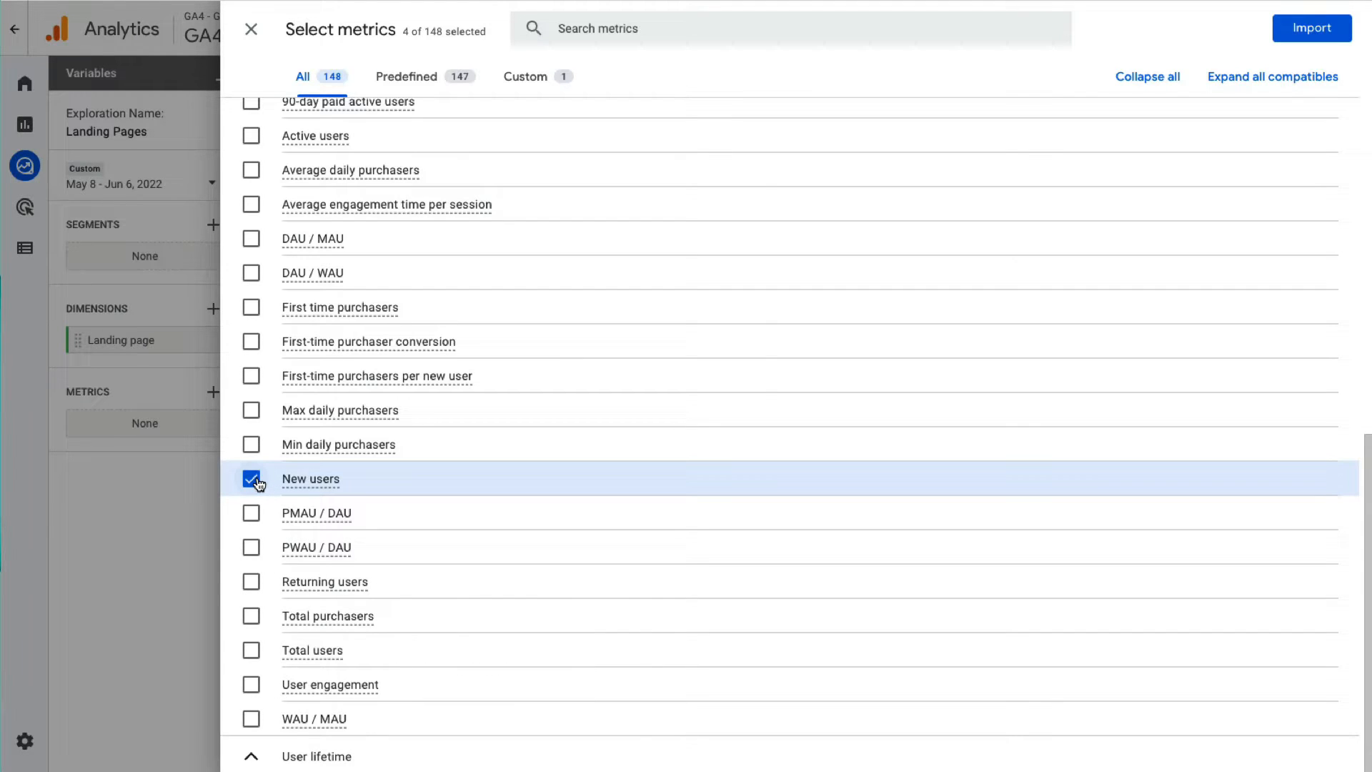
pyautogui.moveTo(258, 212)
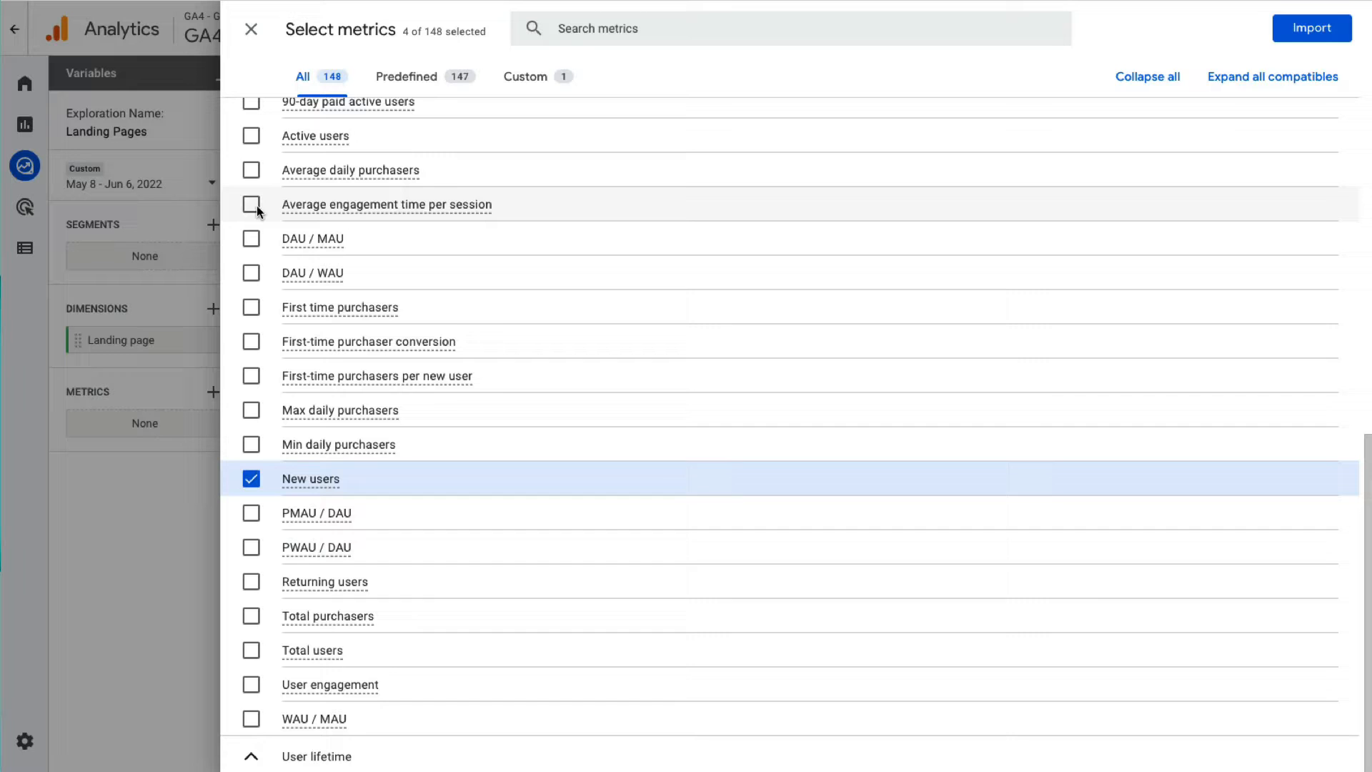
pyautogui.click(251, 204)
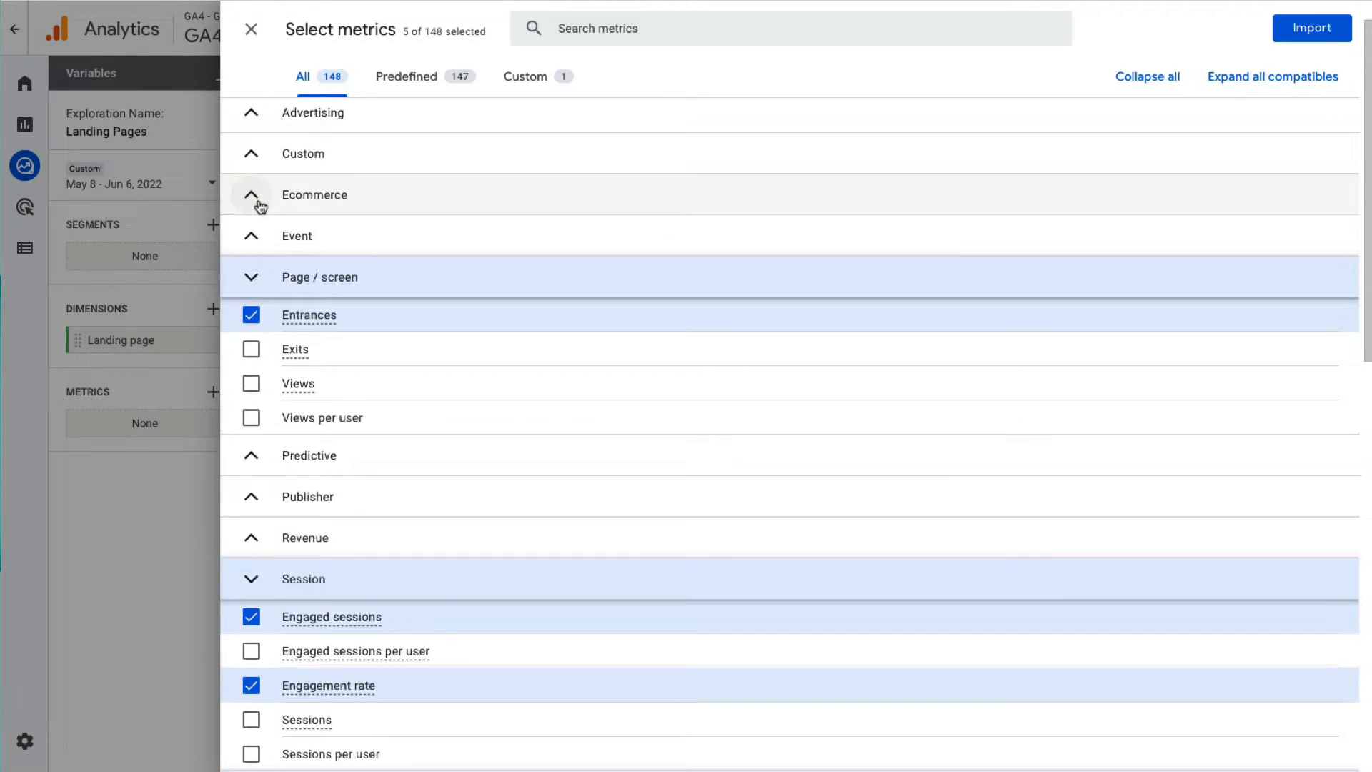
pyautogui.click(251, 278)
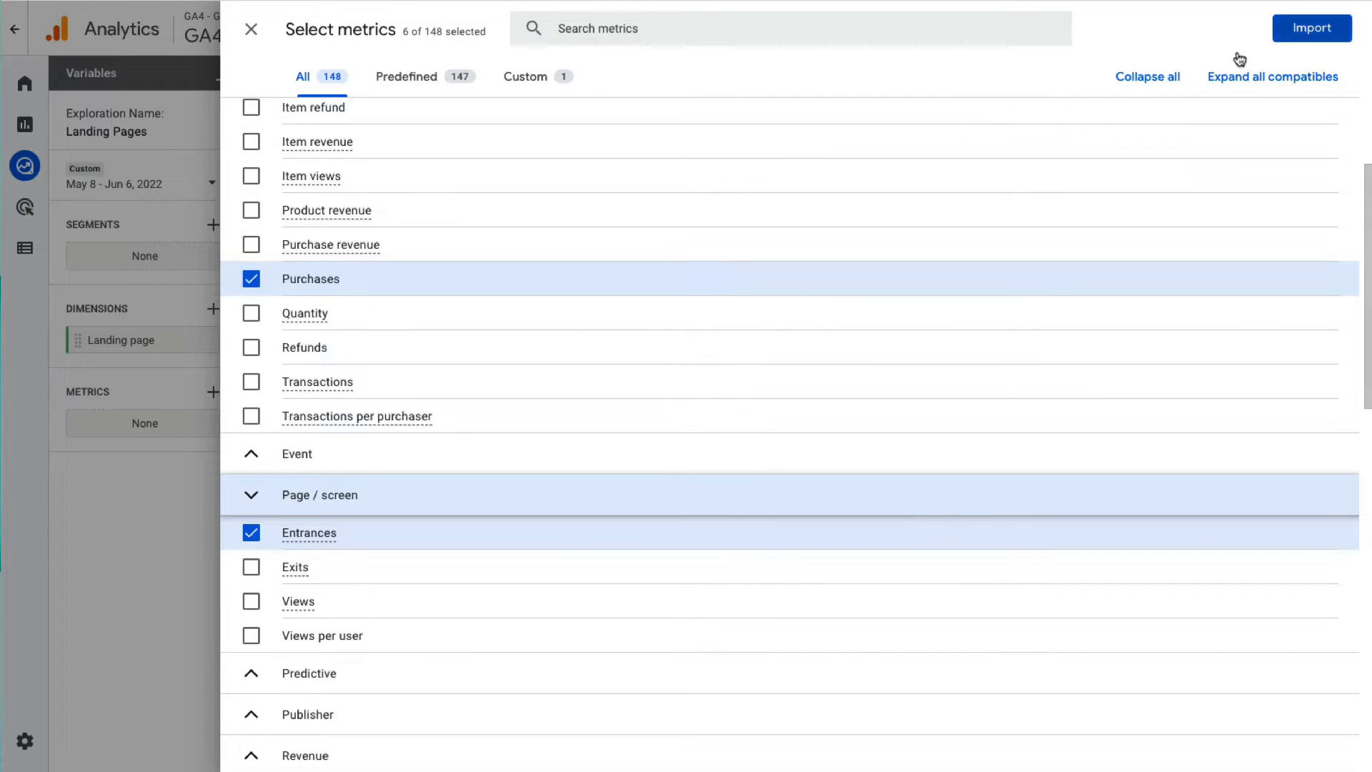
pyautogui.moveTo(1286, 41)
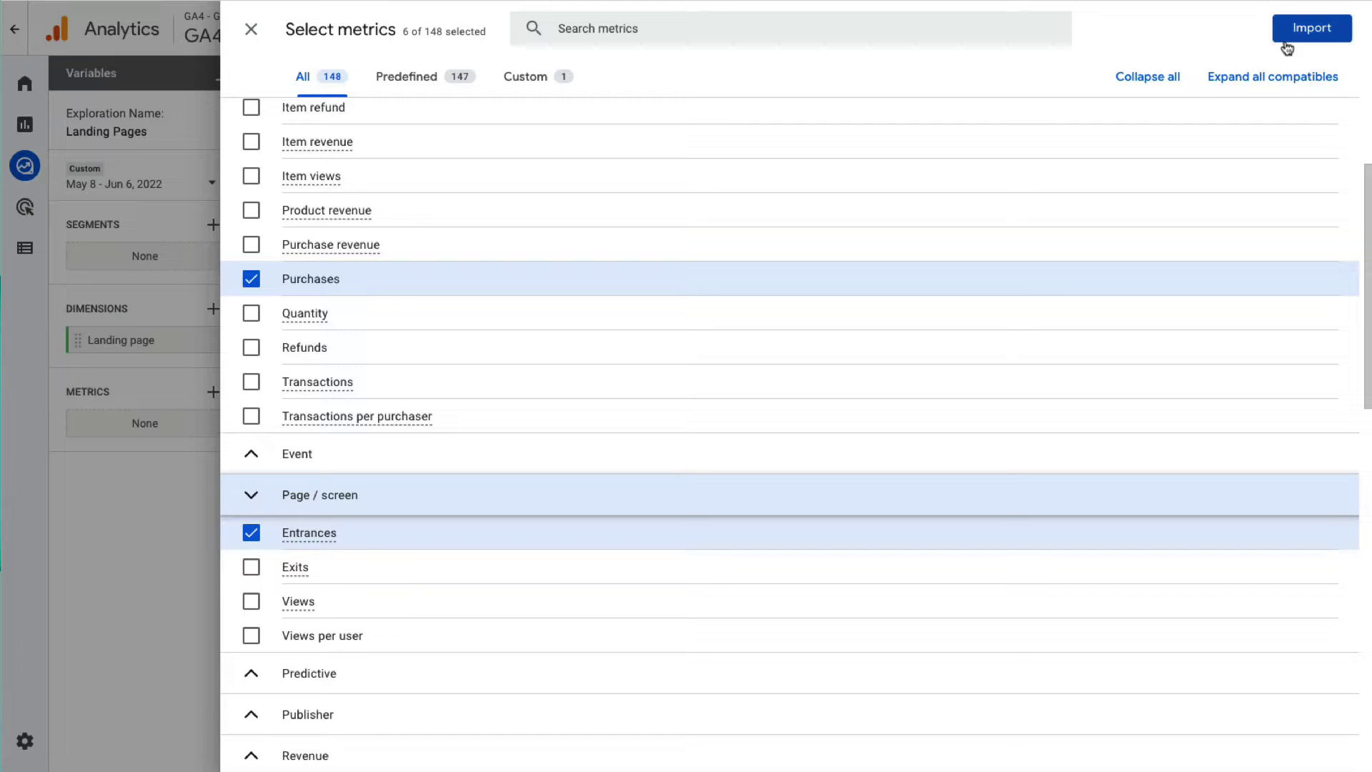
pyautogui.click(1311, 27)
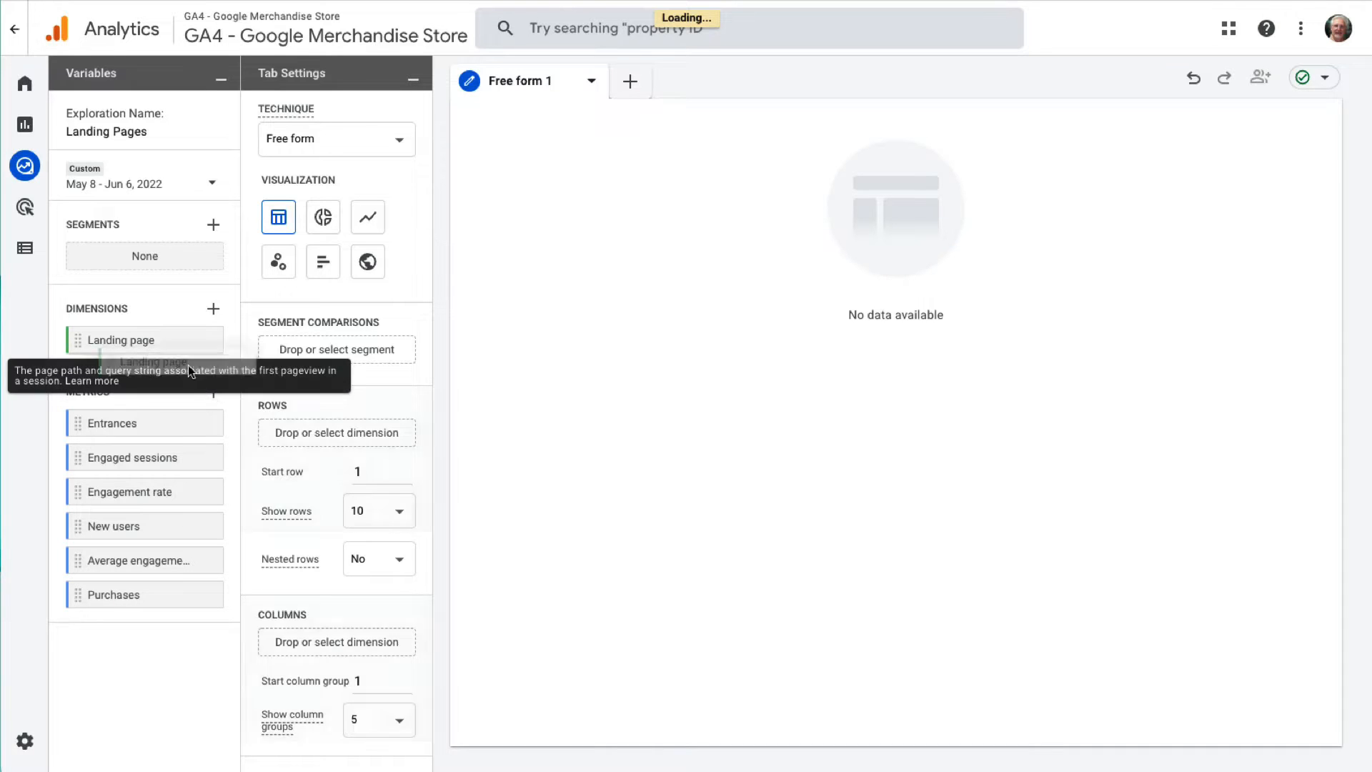
# Step: Place Landing page in Rows and Entrances in Values
pyautogui.moveTo(145, 340); pyautogui.dragTo(335, 432)
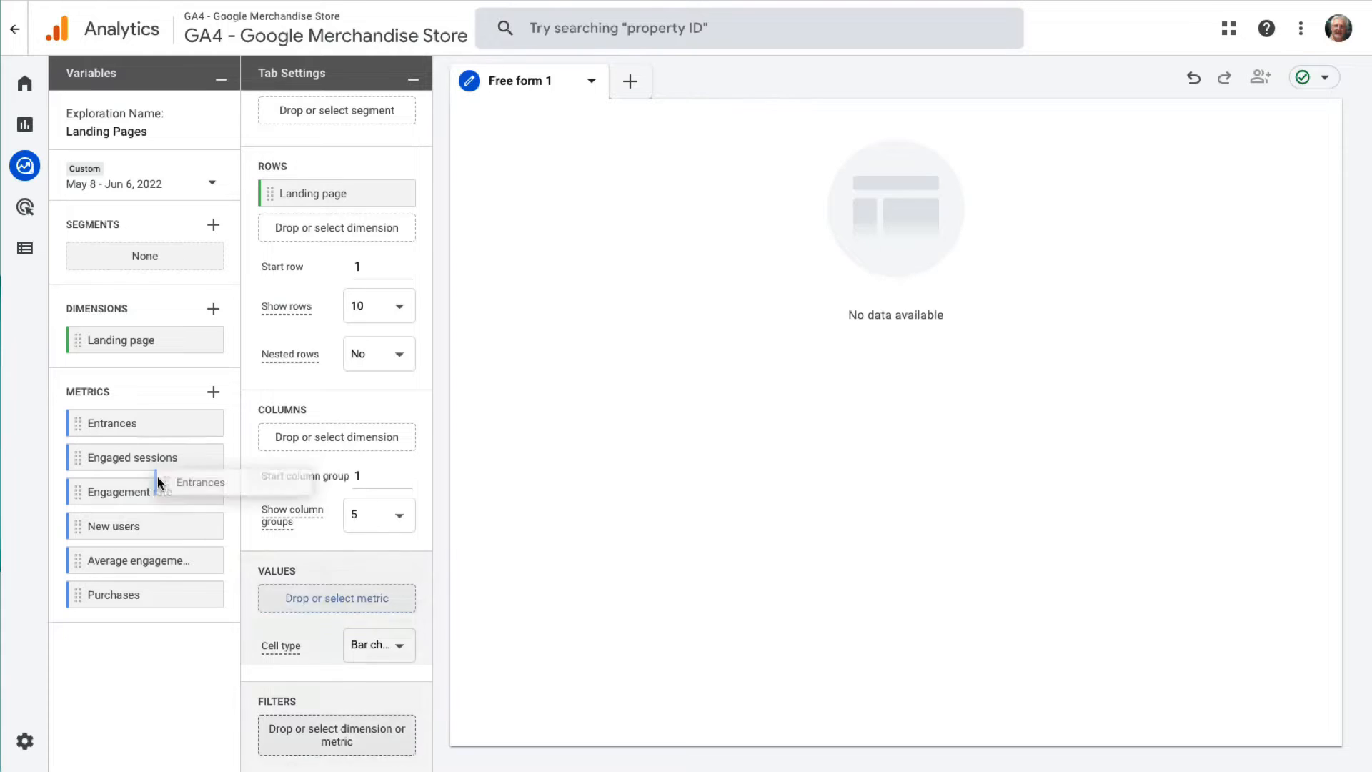
pyautogui.moveTo(136, 457); pyautogui.dragTo(336, 598)
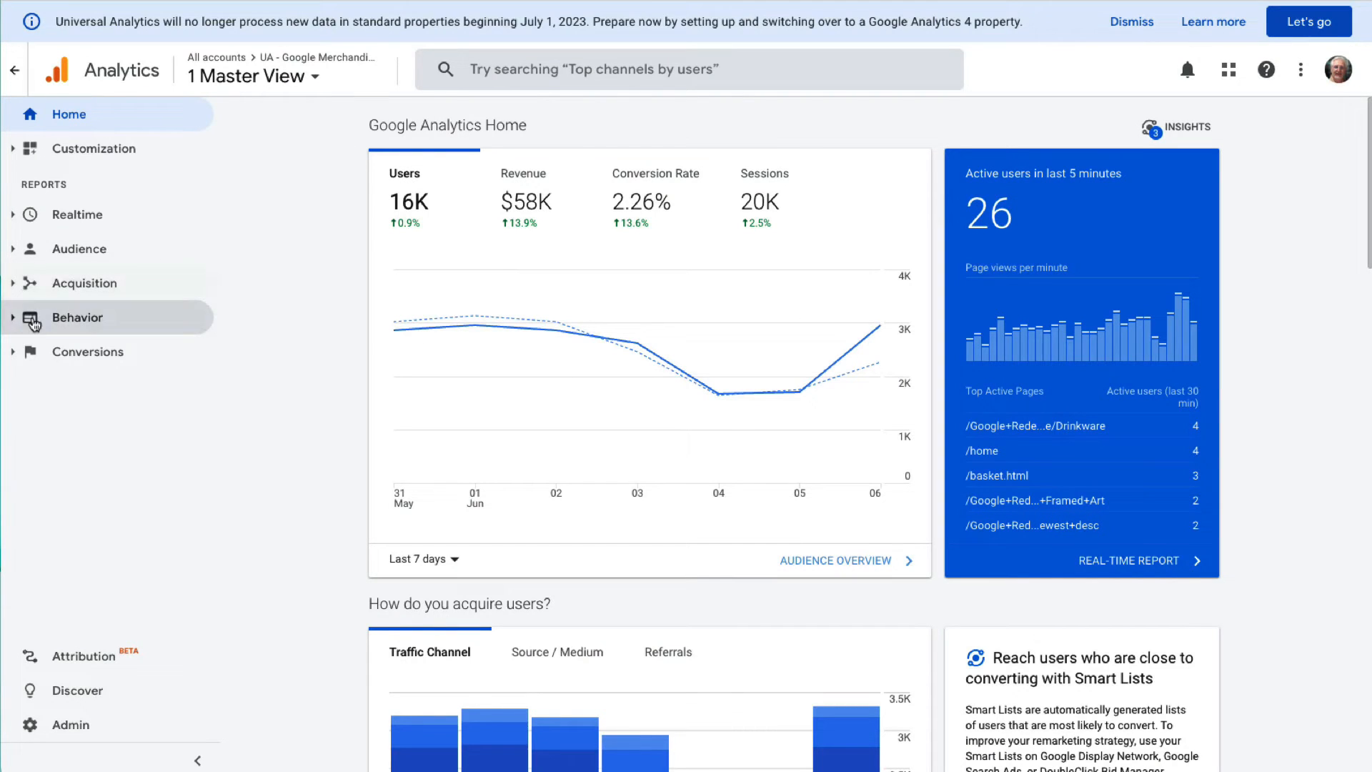
# Step: Open Behavior > Site Content > Landing Pages and show the May 31 – Jun 6, 2022 date calendar
pyautogui.click(77, 317)
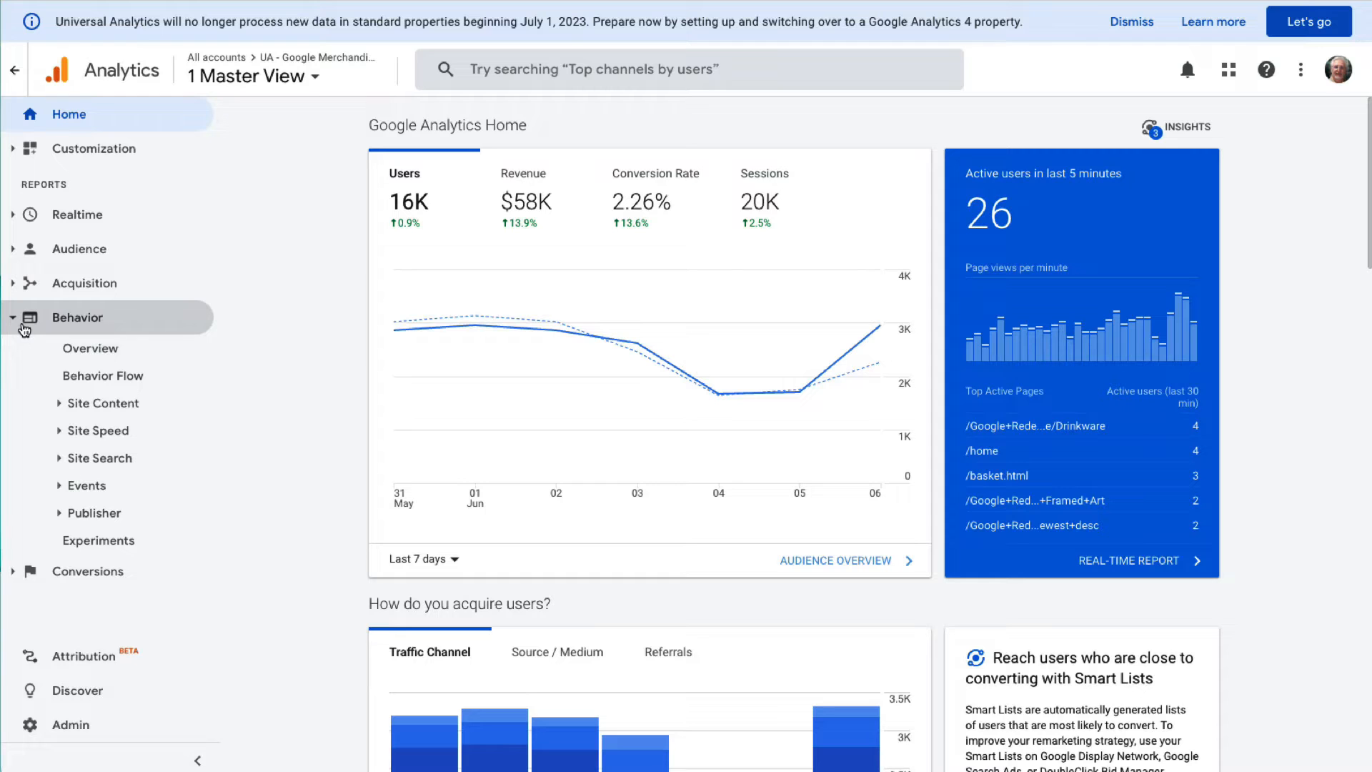
pyautogui.click(102, 403)
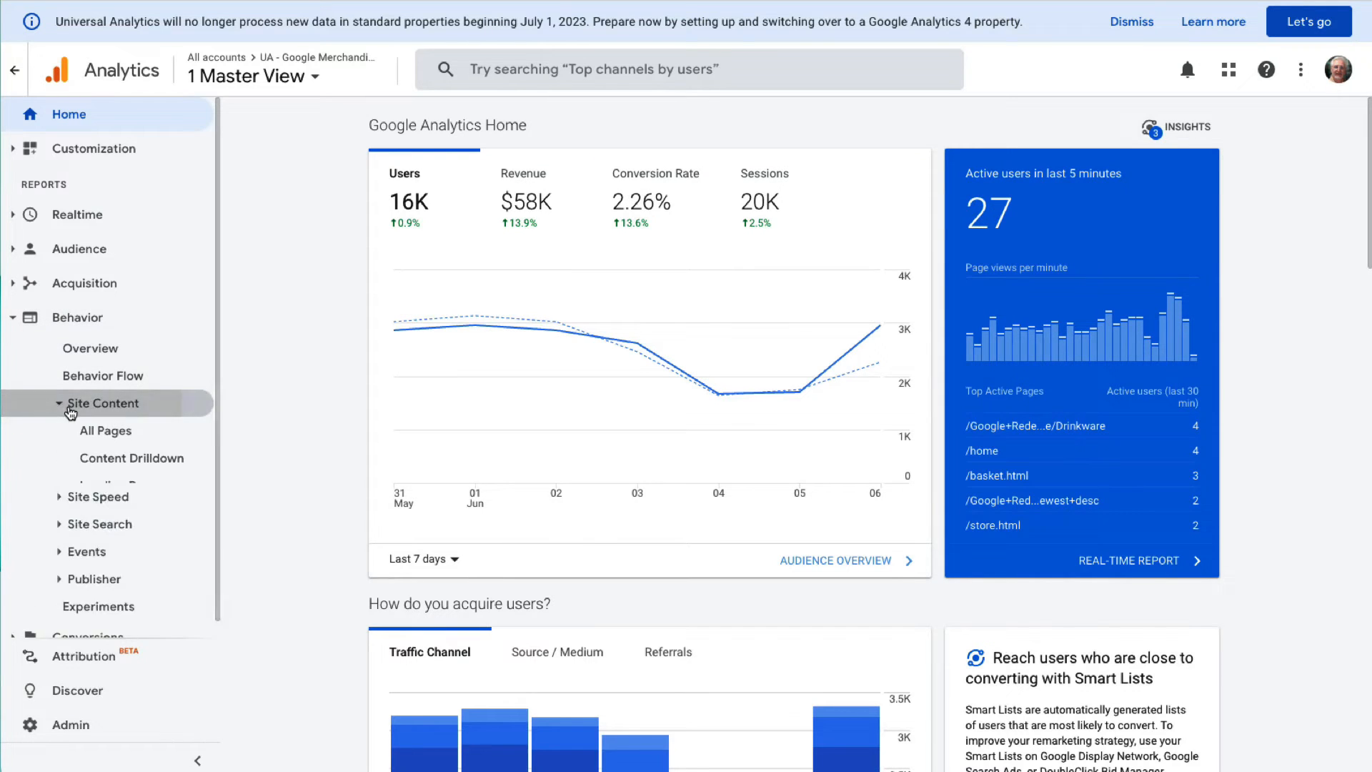
pyautogui.click(122, 485)
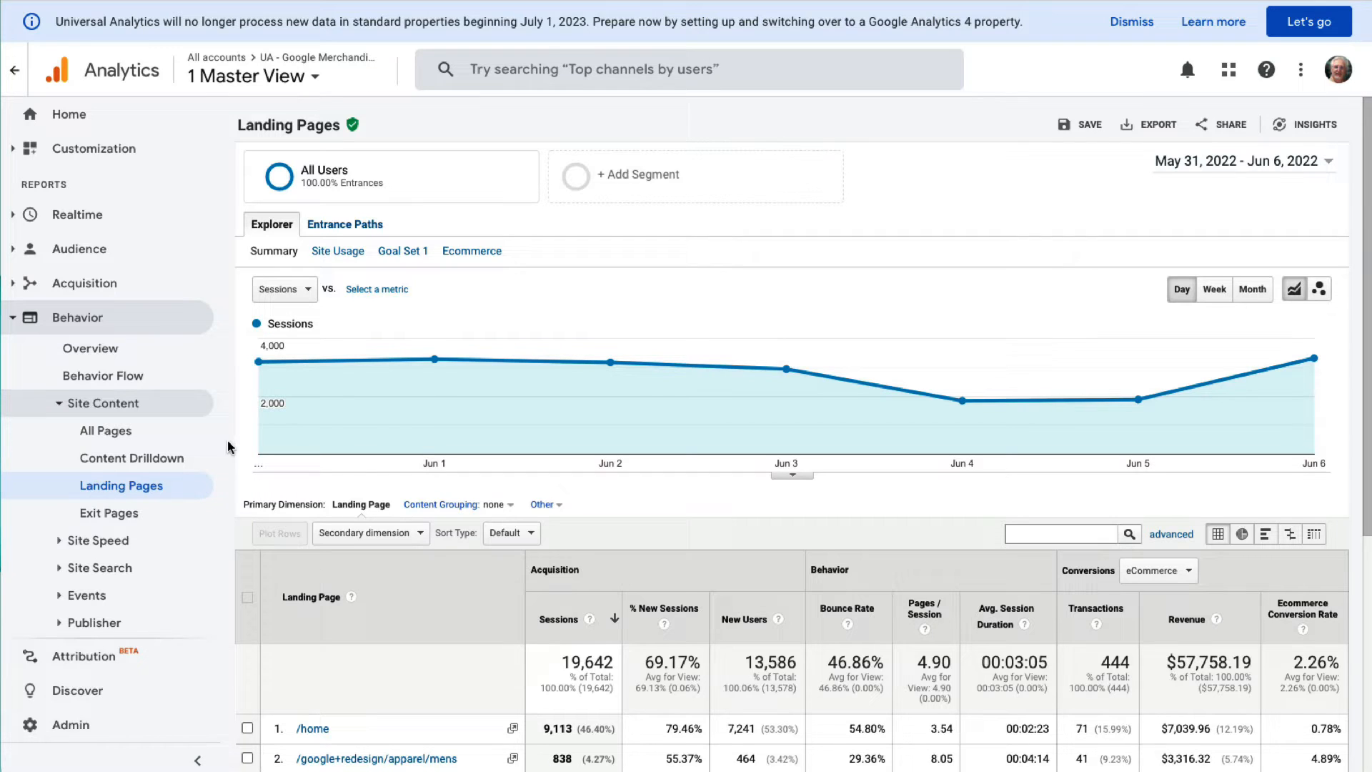
pyautogui.click(1244, 161)
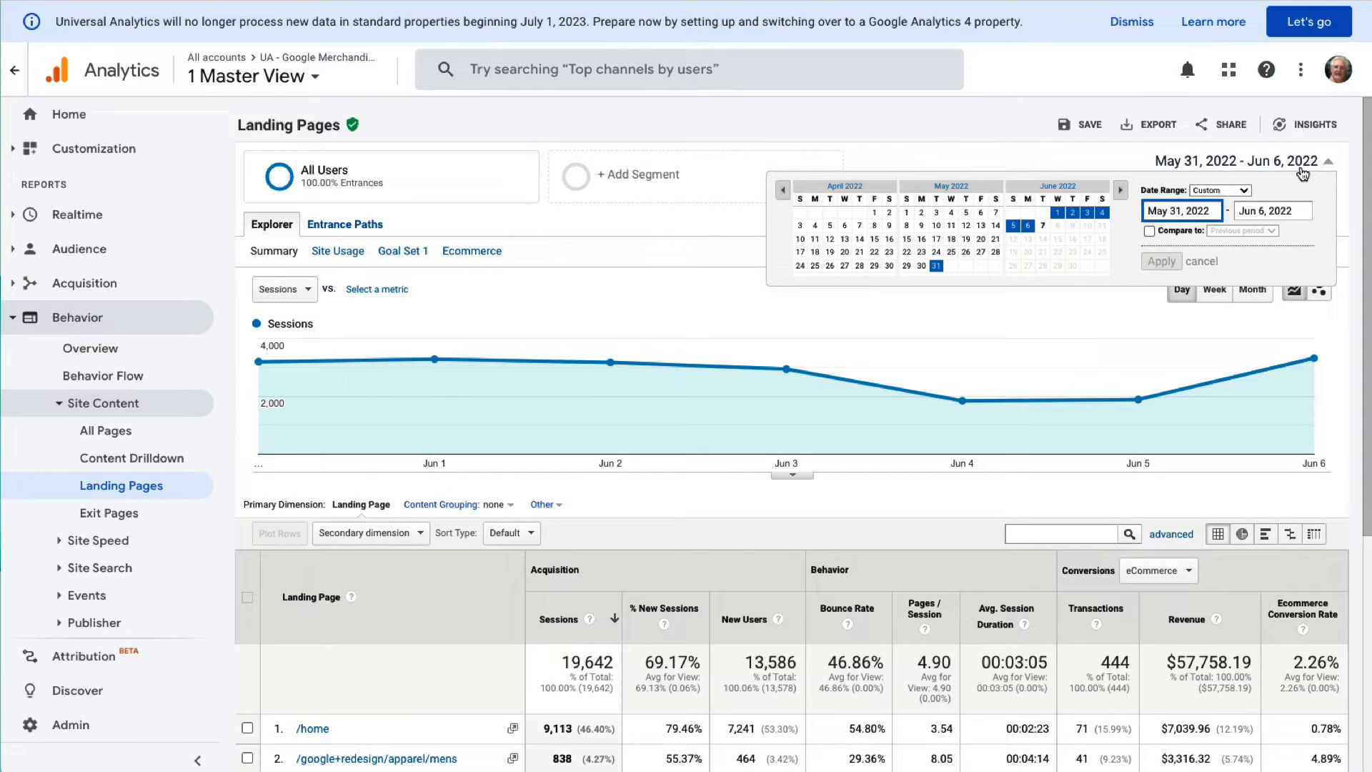